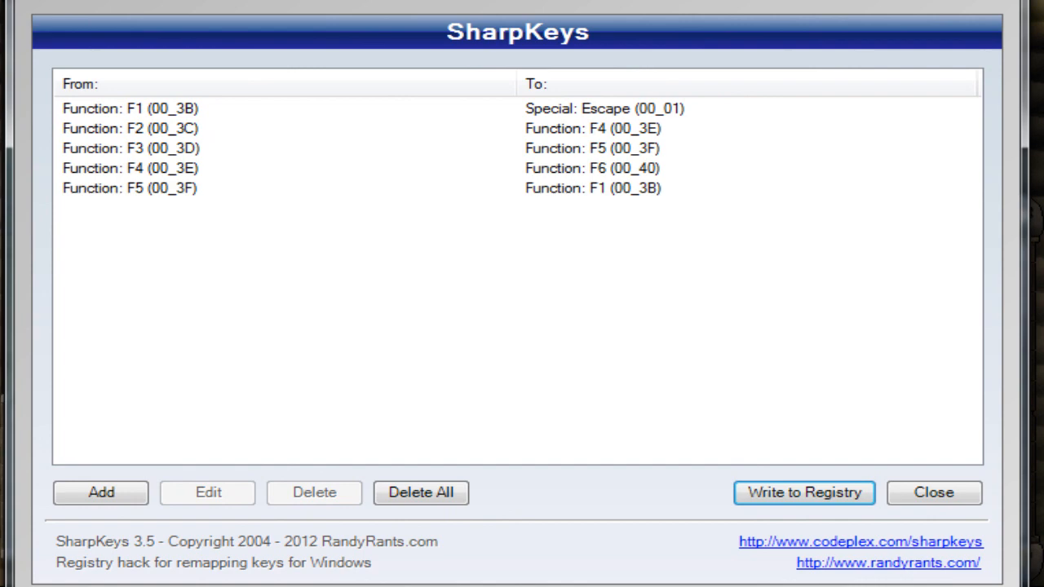
pyautogui.moveTo(496, 418)
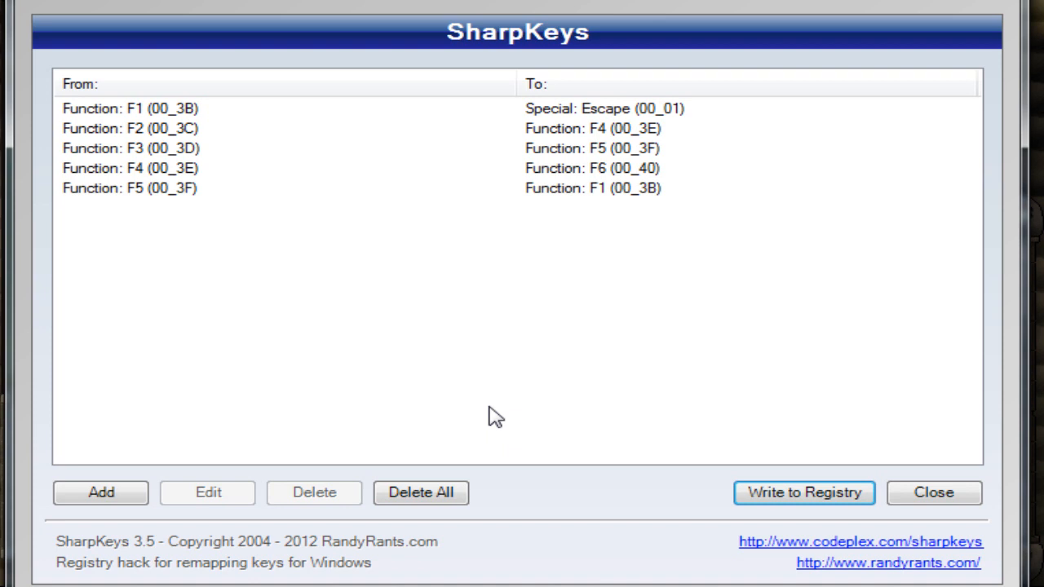
pyautogui.moveTo(588, 284)
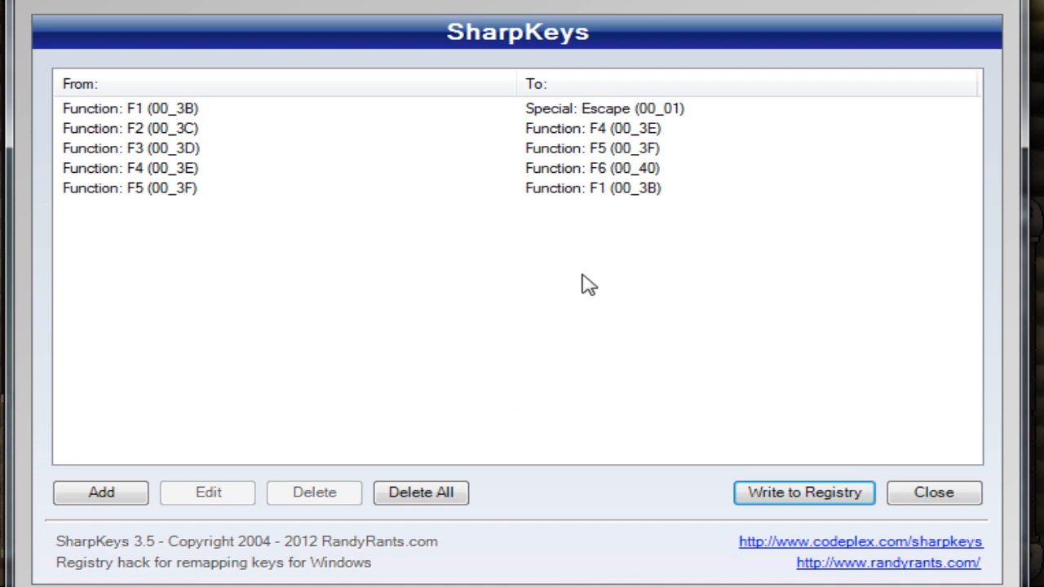
pyautogui.moveTo(628, 143)
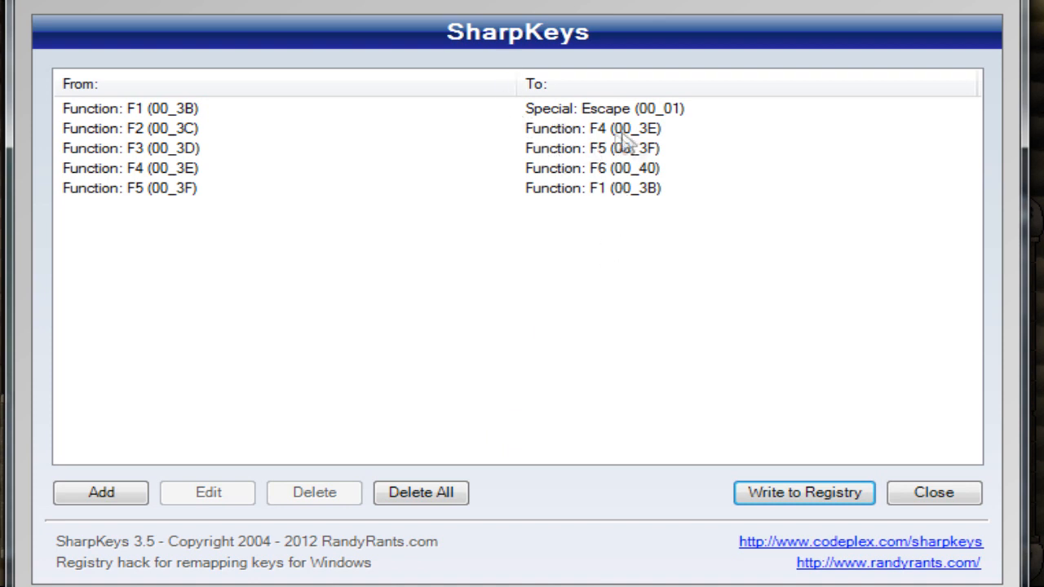
pyautogui.moveTo(722, 198)
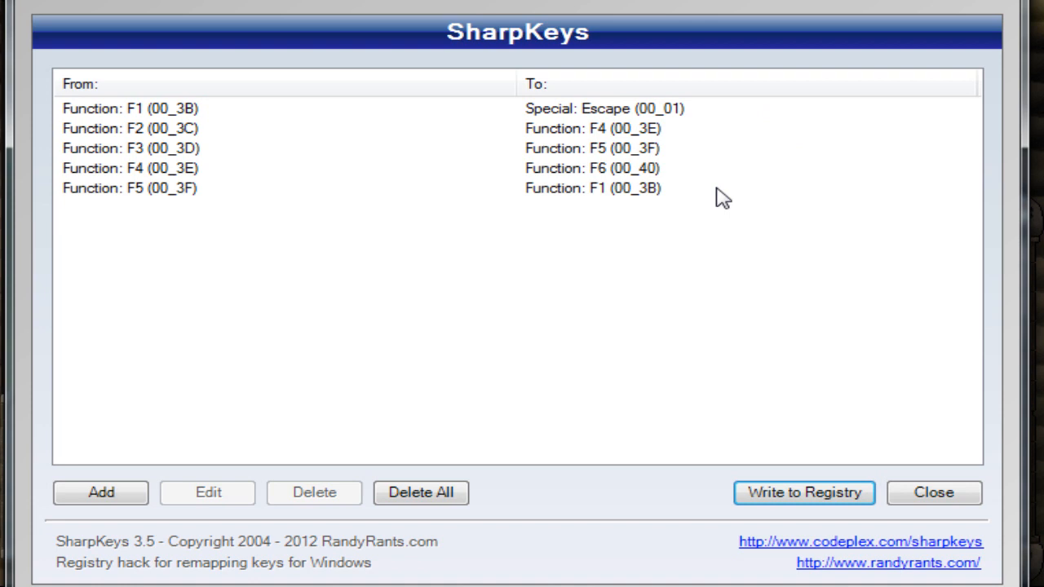
pyautogui.moveTo(318, 277)
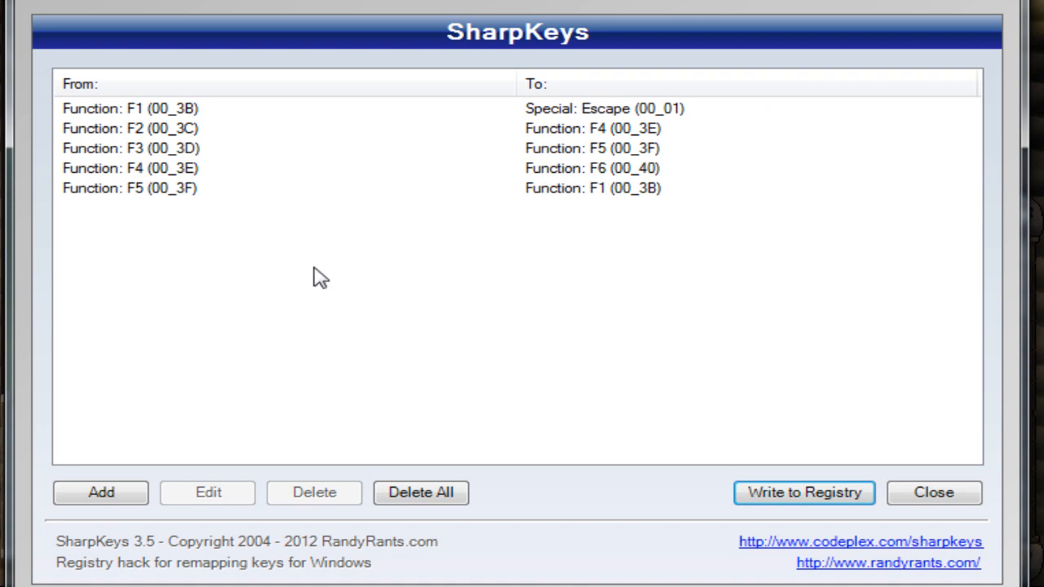
pyautogui.moveTo(220, 212)
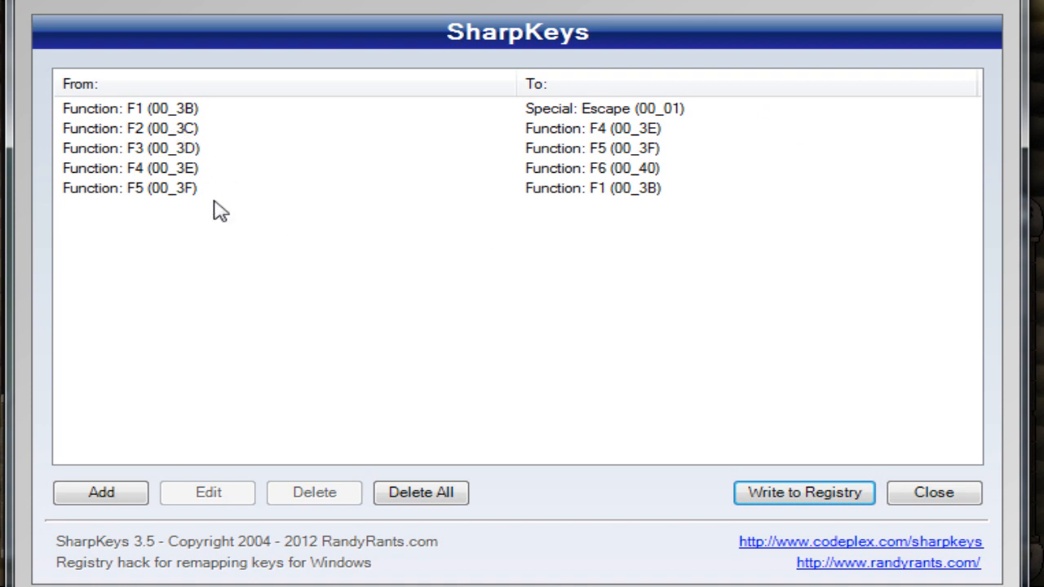
pyautogui.moveTo(241, 235)
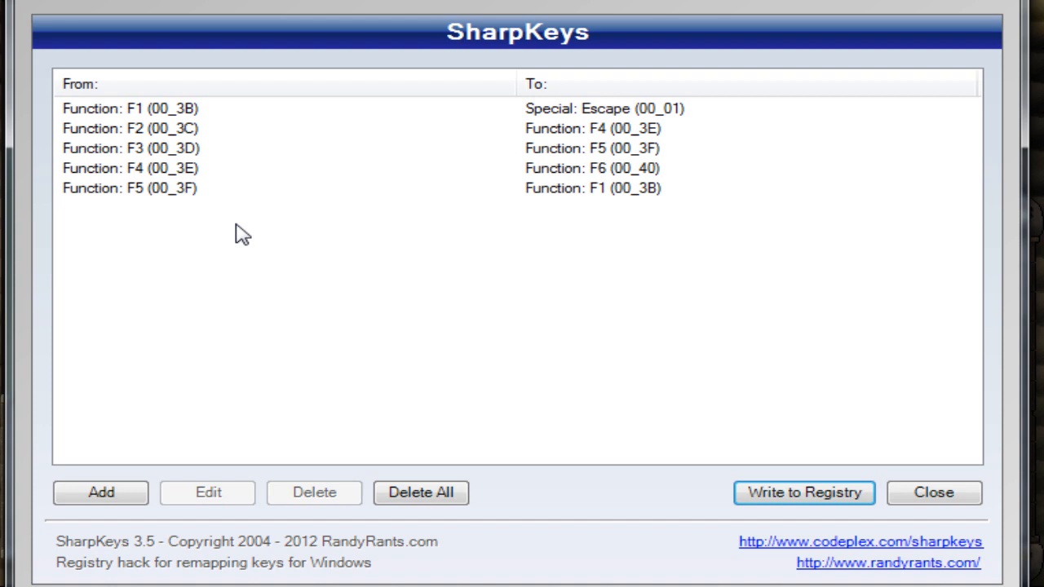
pyautogui.moveTo(432, 171)
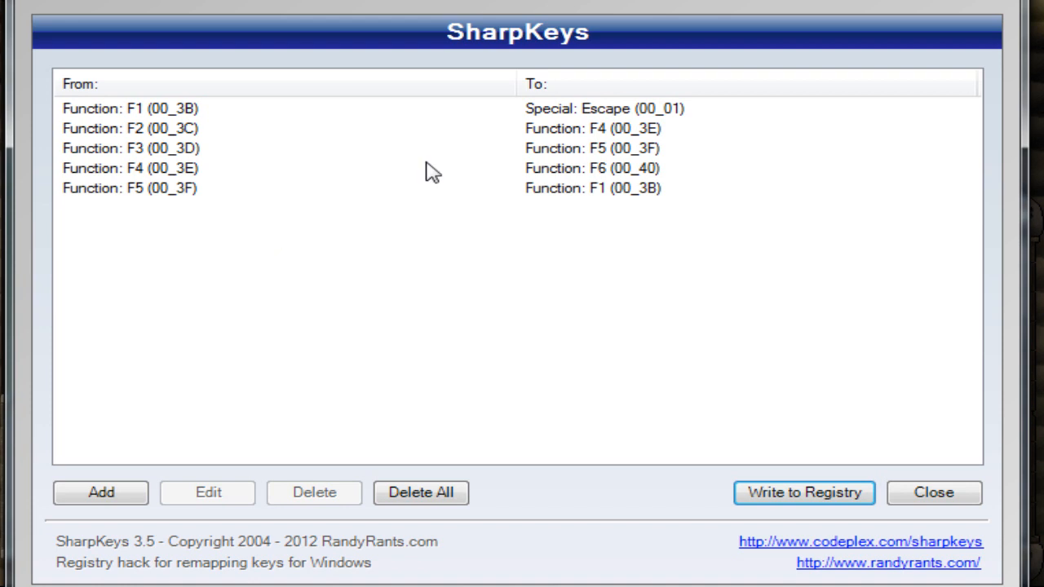
pyautogui.moveTo(534, 51)
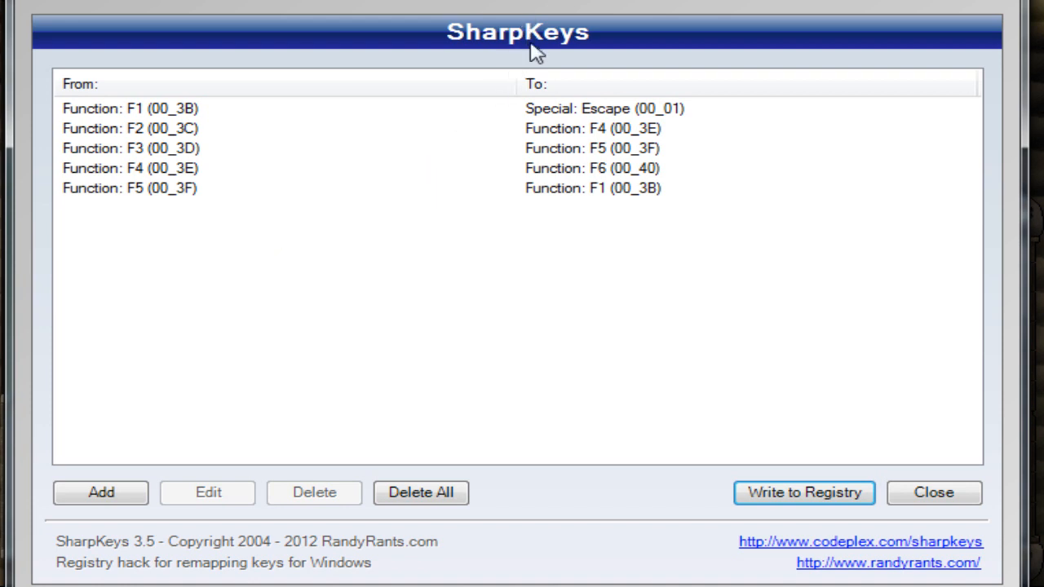
pyautogui.moveTo(528, 33)
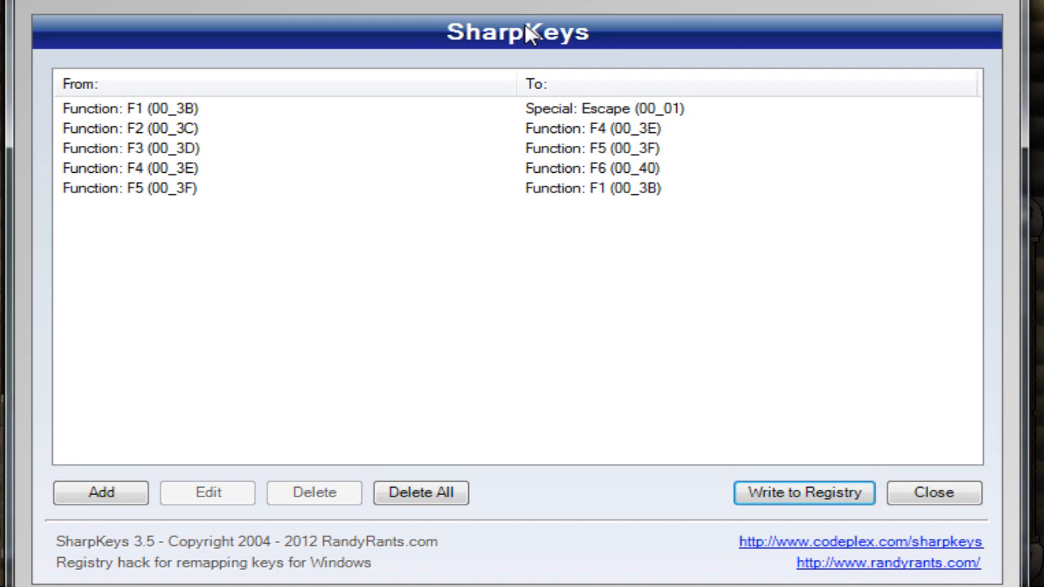
pyautogui.moveTo(320, 302)
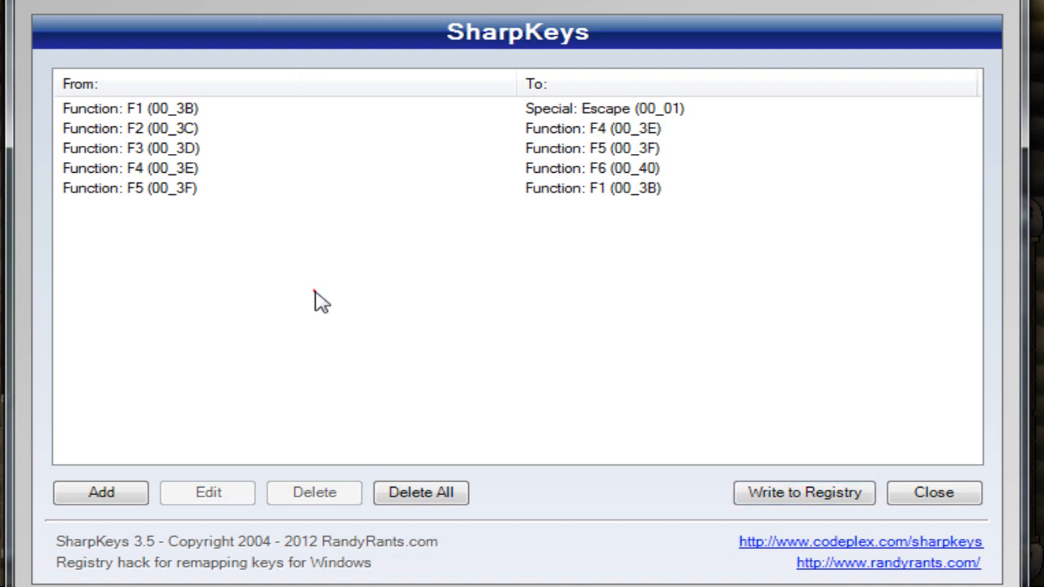
# Select the F1 → Escape row in the mapping list
pyautogui.click(130, 107)
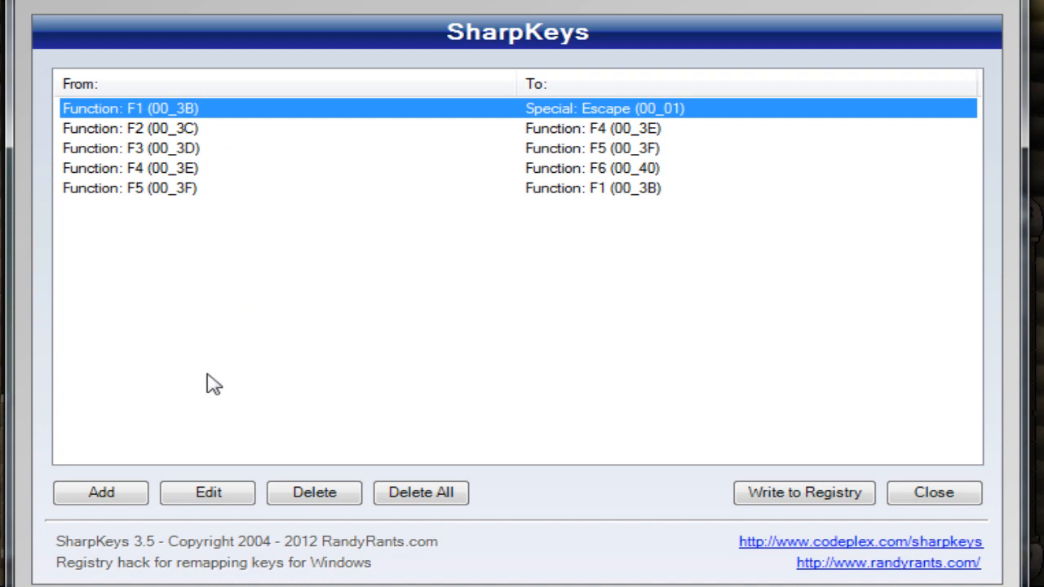
pyautogui.moveTo(183, 395)
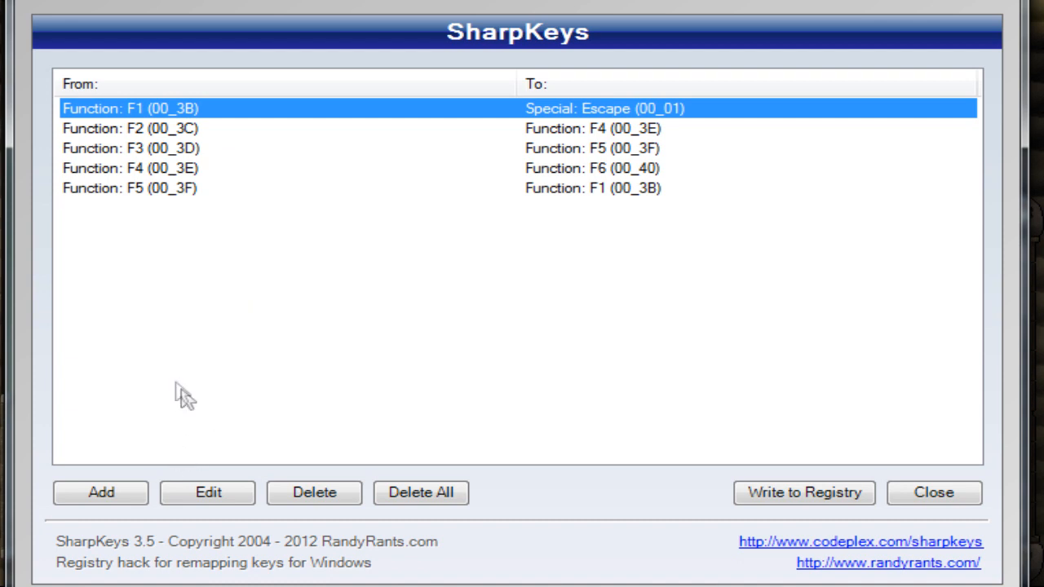
pyautogui.moveTo(278, 322)
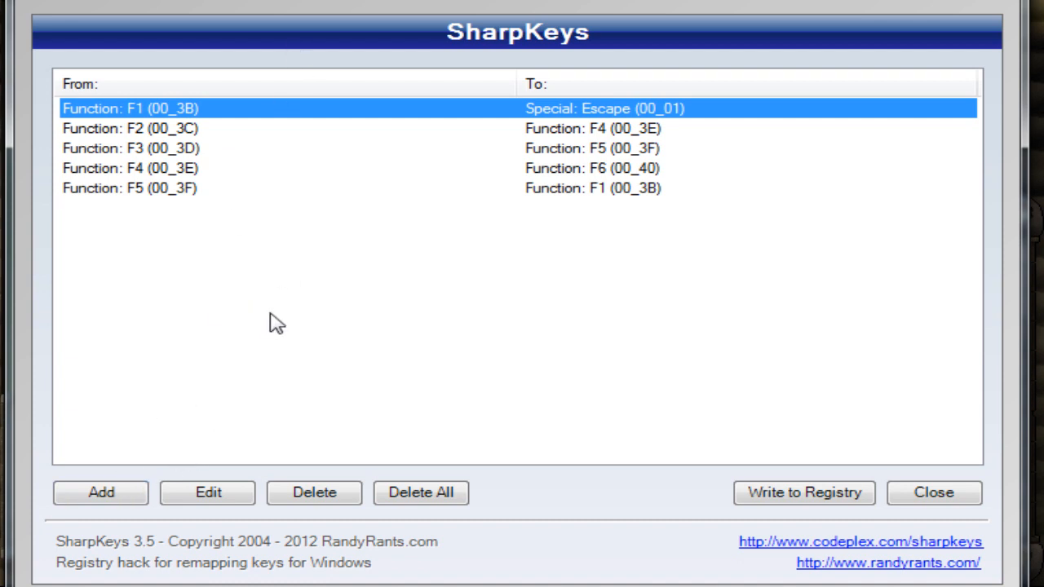
pyautogui.moveTo(284, 302)
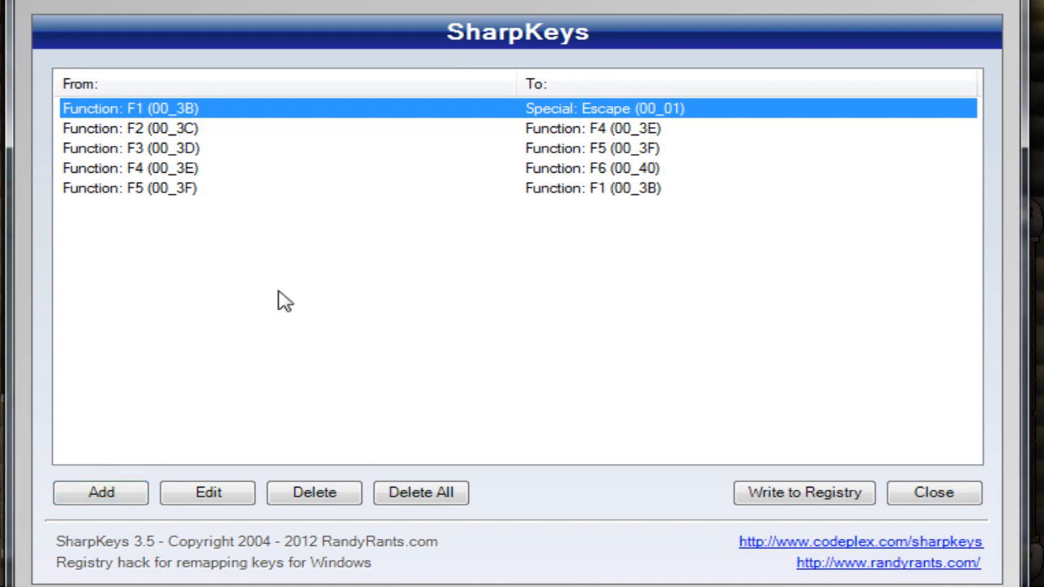
pyautogui.moveTo(87, 461)
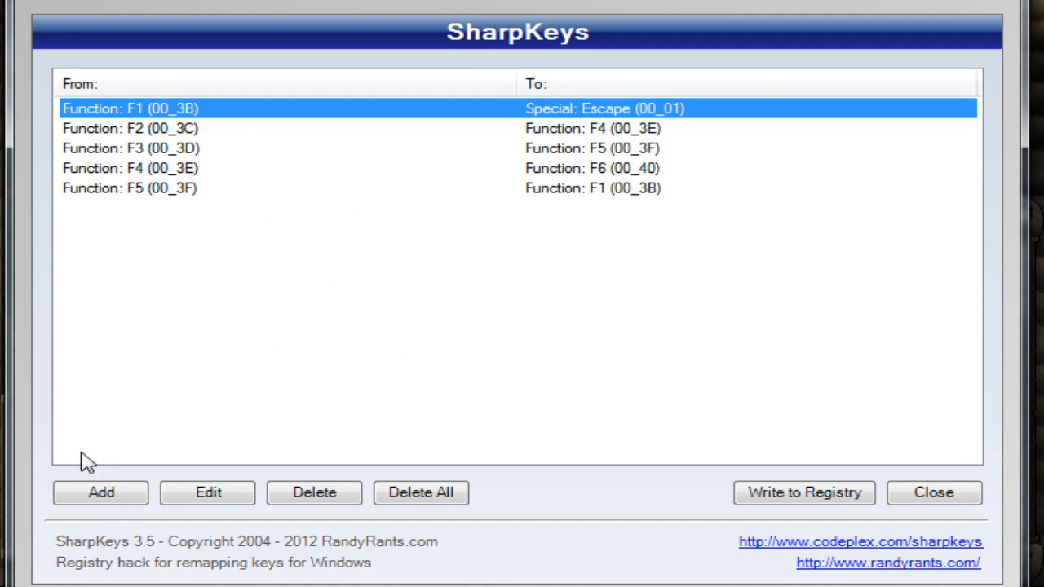
# Open Add New Key Mapping, try detecting Escape as the source key, then cancel detection
pyautogui.click(100, 492)
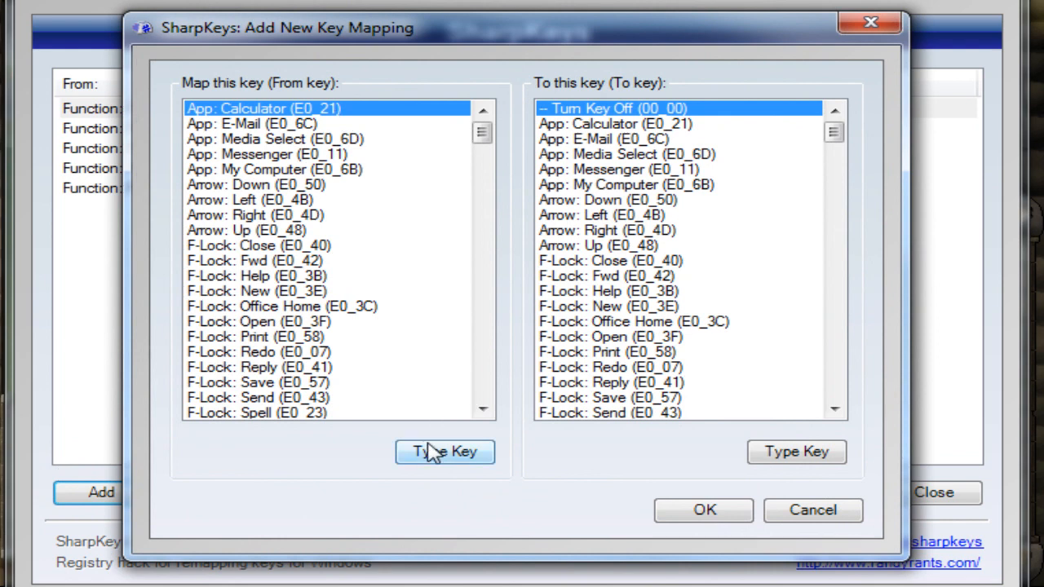
pyautogui.moveTo(453, 431)
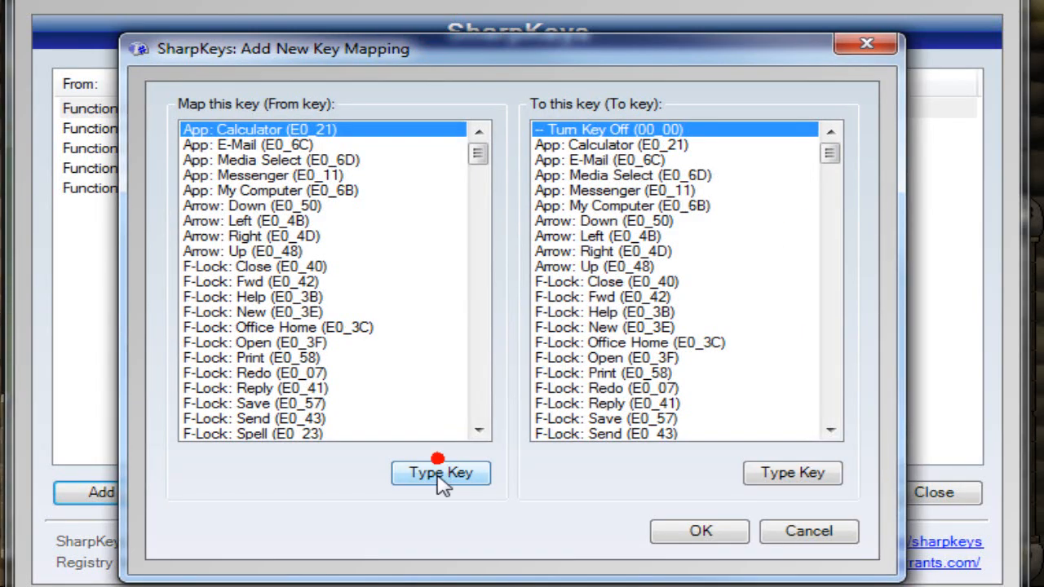
pyautogui.click(440, 473)
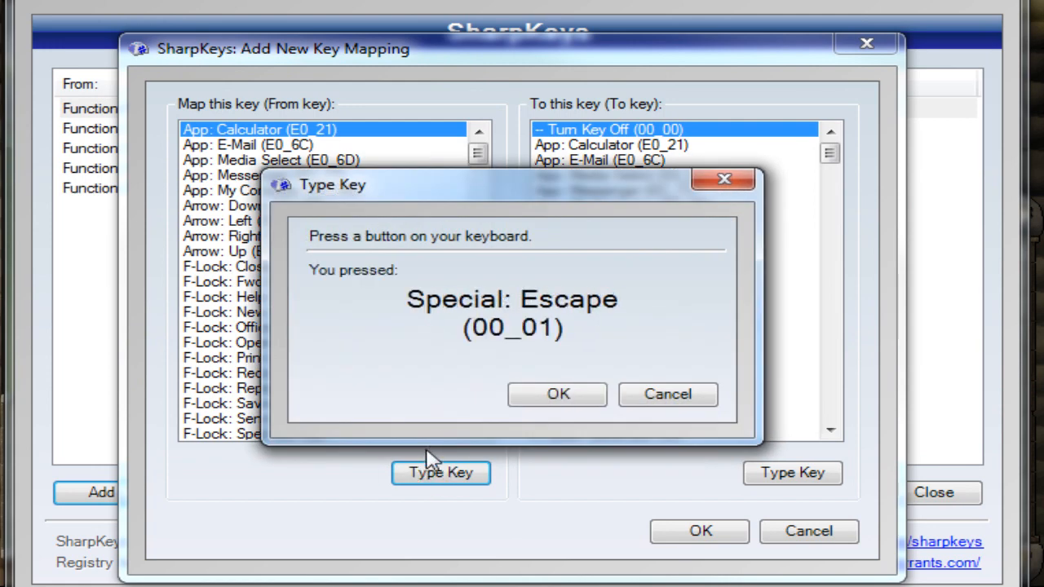
pyautogui.moveTo(485, 314)
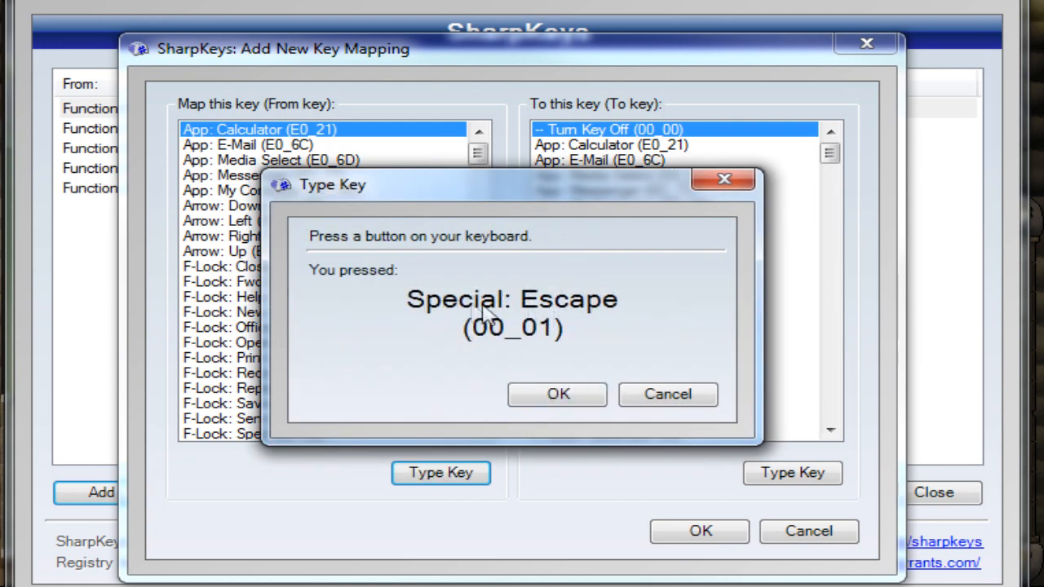
pyautogui.moveTo(424, 290)
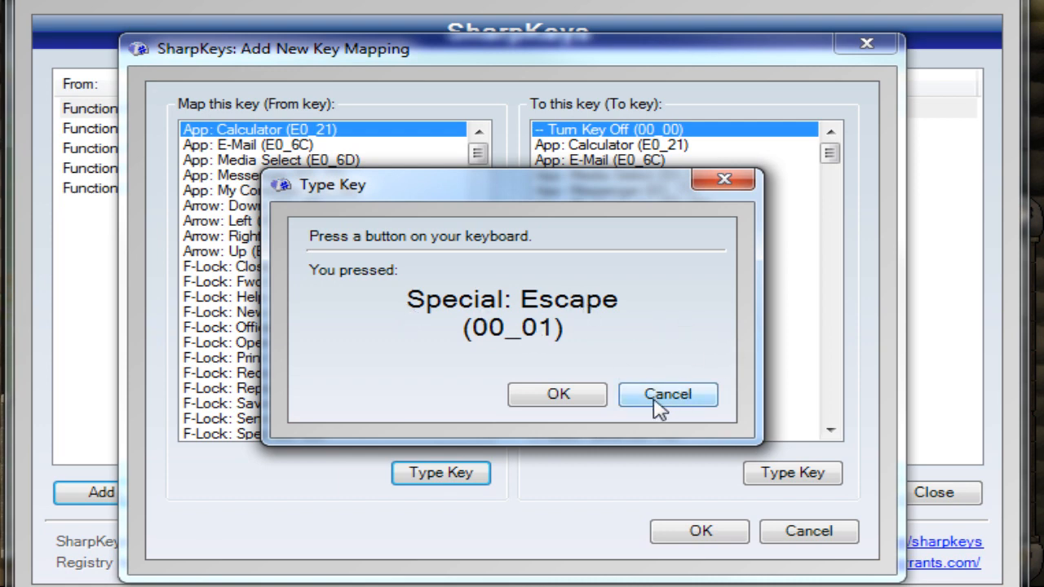
pyautogui.click(668, 394)
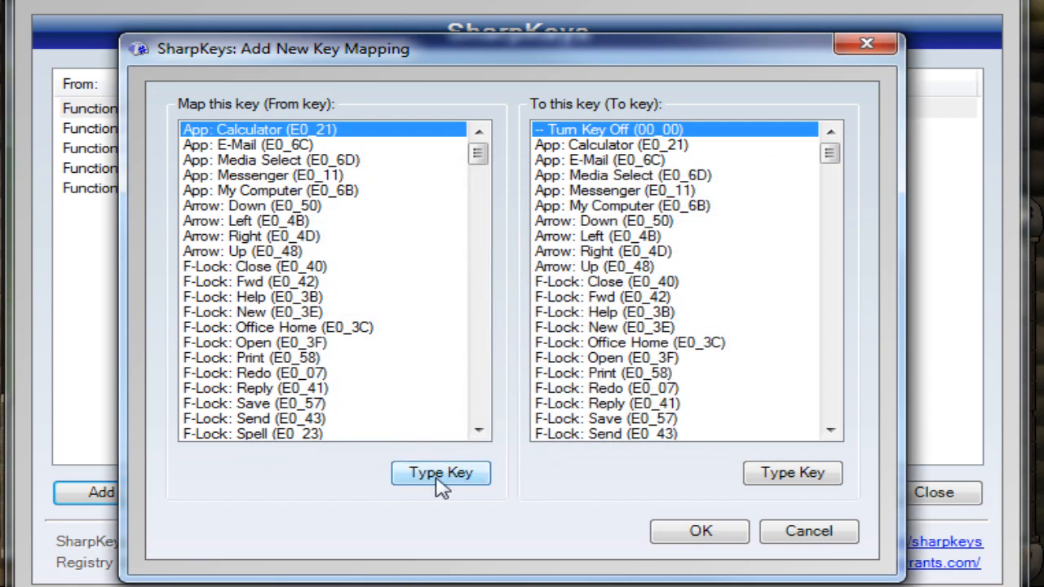
# Pick App: Calculator as the target, try capturing Escape, then dismiss the capture window
pyautogui.click(620, 144)
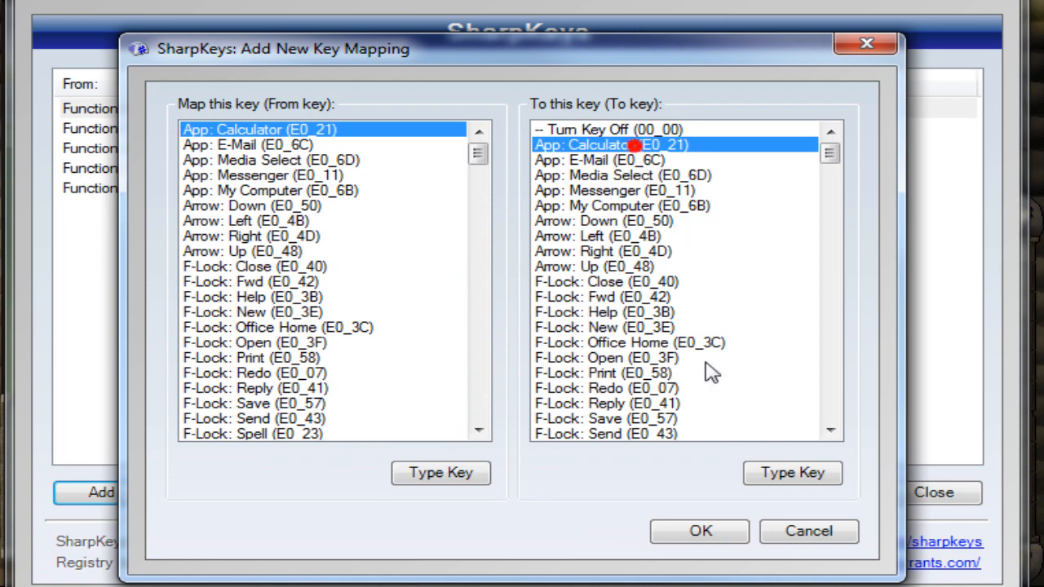
pyautogui.moveTo(744, 459)
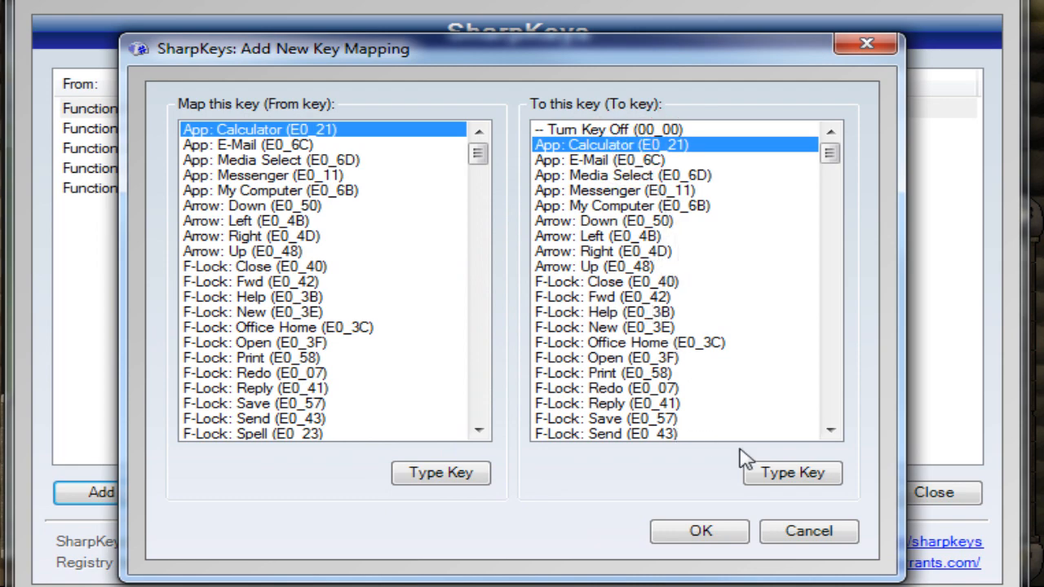
pyautogui.click(792, 473)
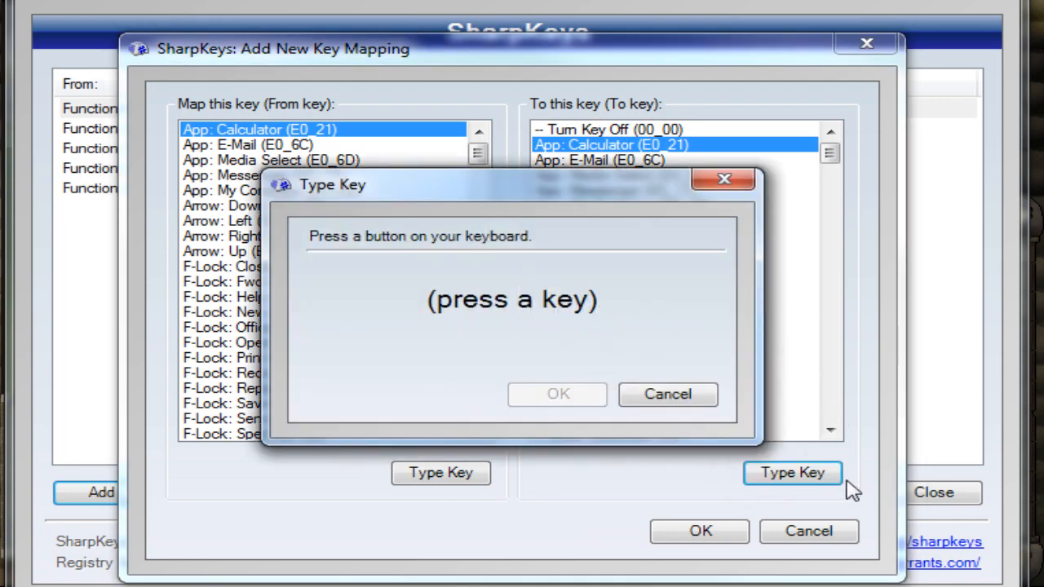
pyautogui.moveTo(729, 307)
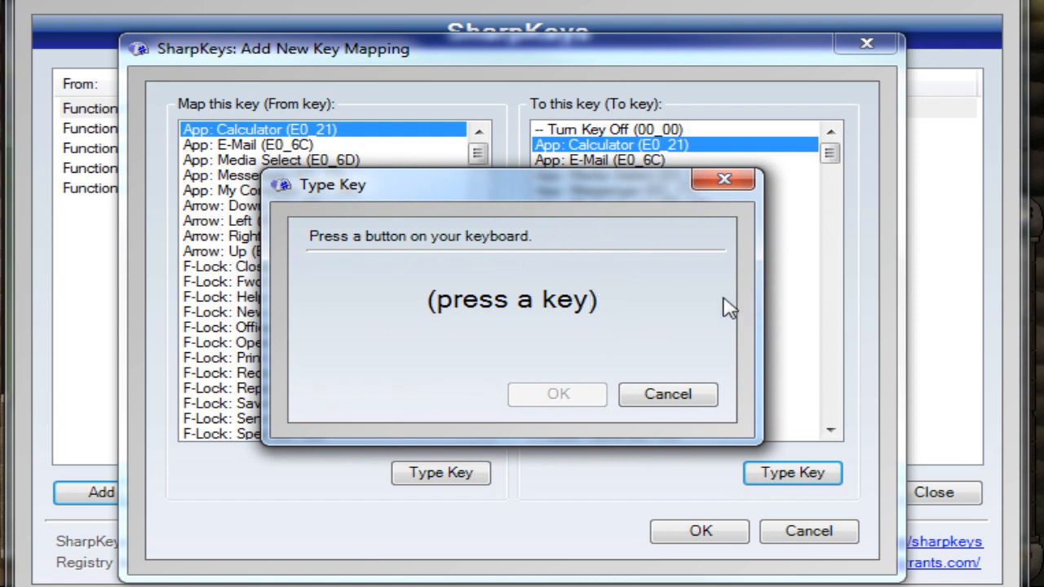
pyautogui.press('escape')
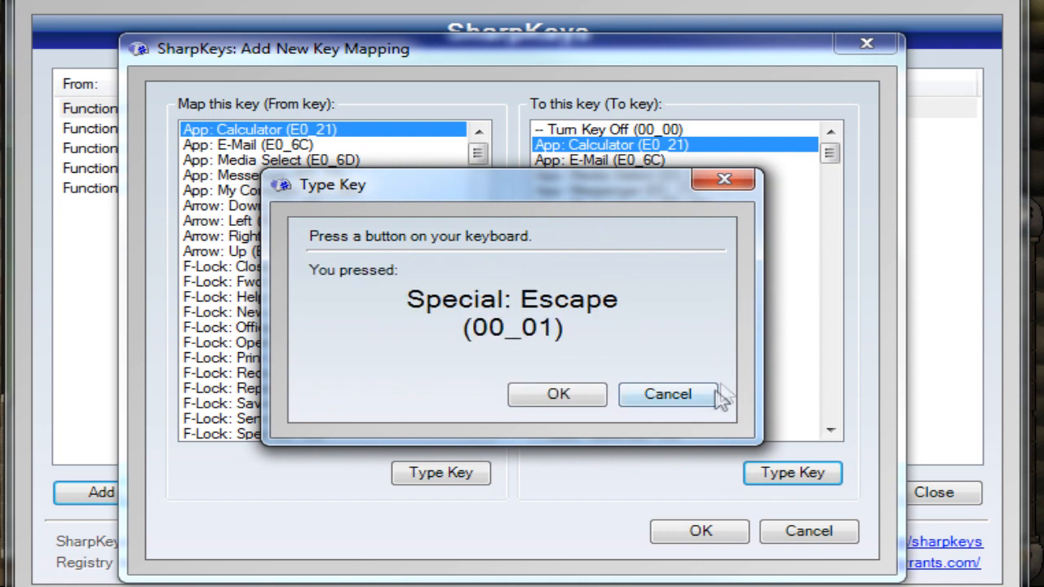
pyautogui.click(668, 394)
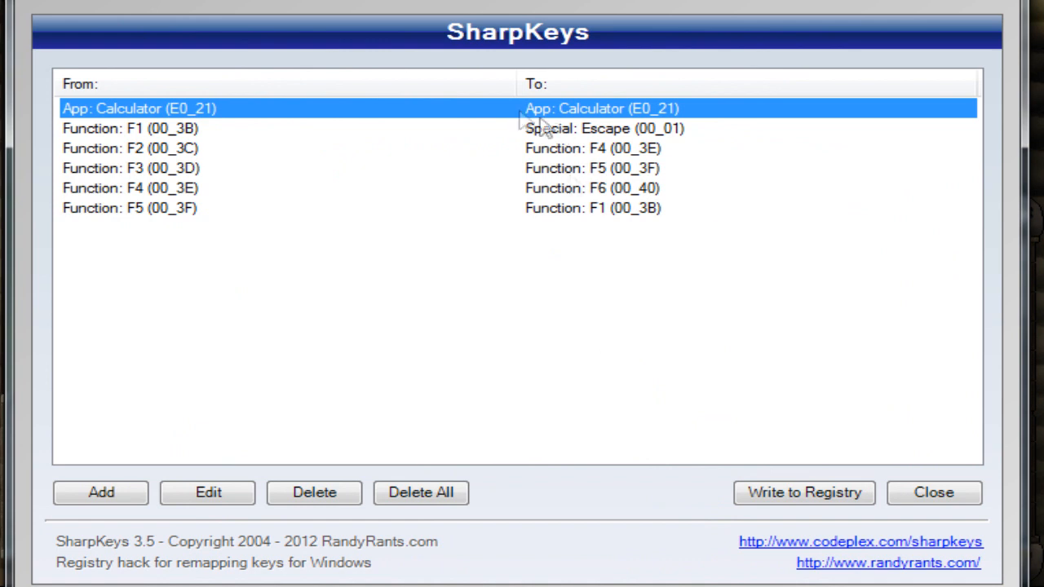
pyautogui.moveTo(554, 128)
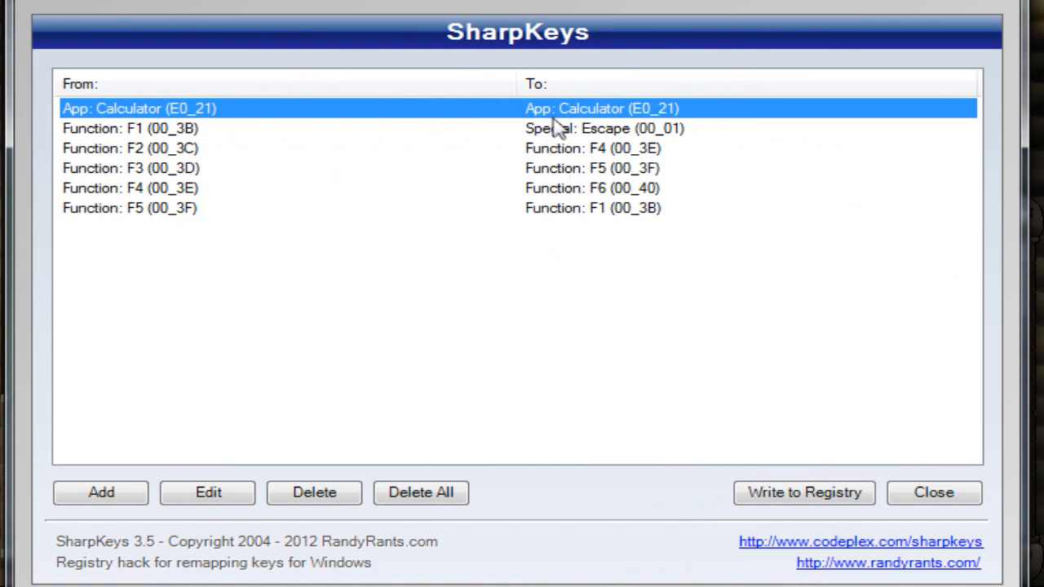
pyautogui.moveTo(341, 151)
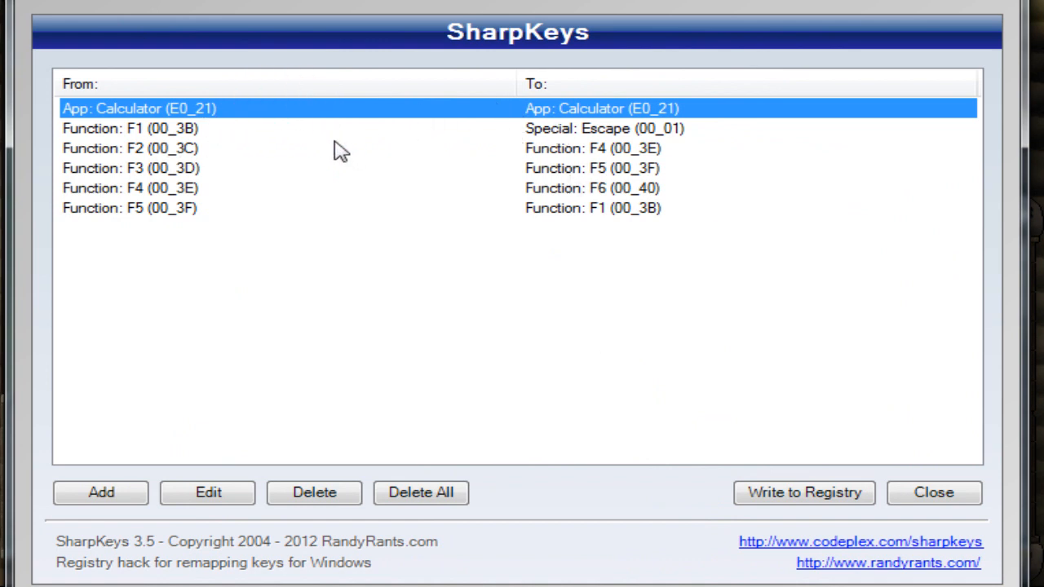
pyautogui.moveTo(363, 174)
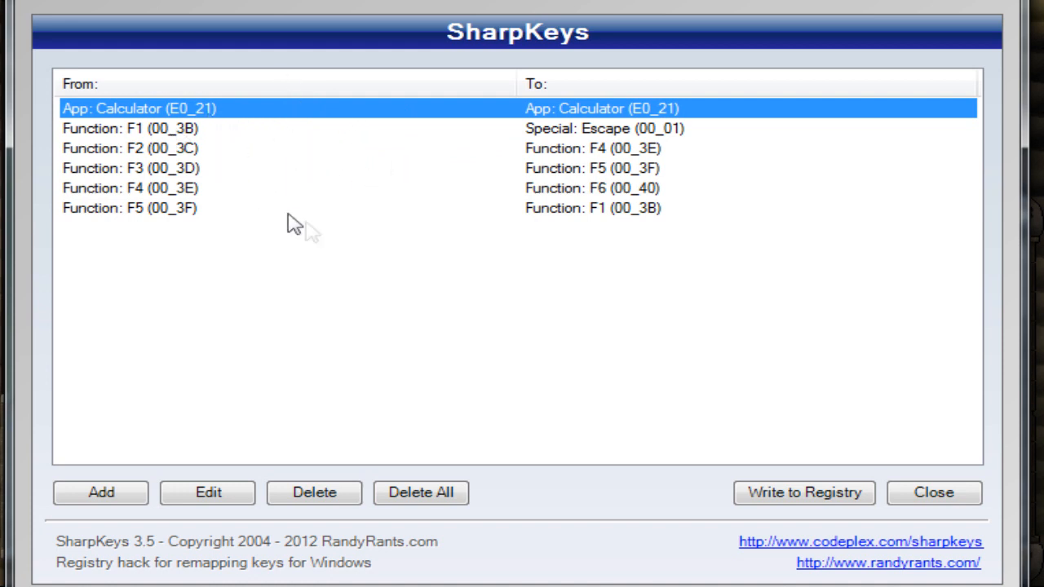
# Delete the App: Calculator → App: Calculator mapping
pyautogui.click(314, 492)
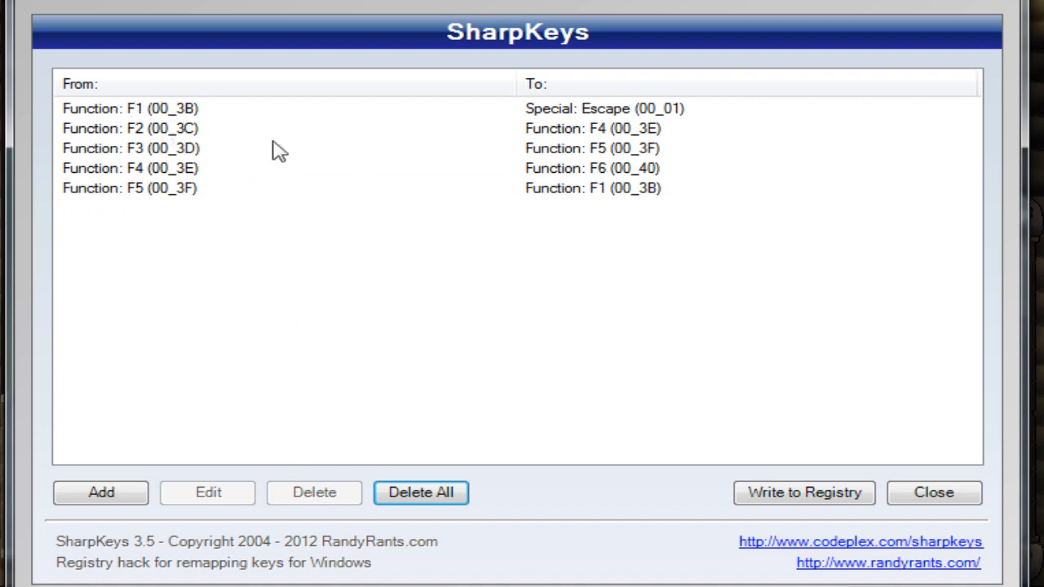
pyautogui.moveTo(537, 187)
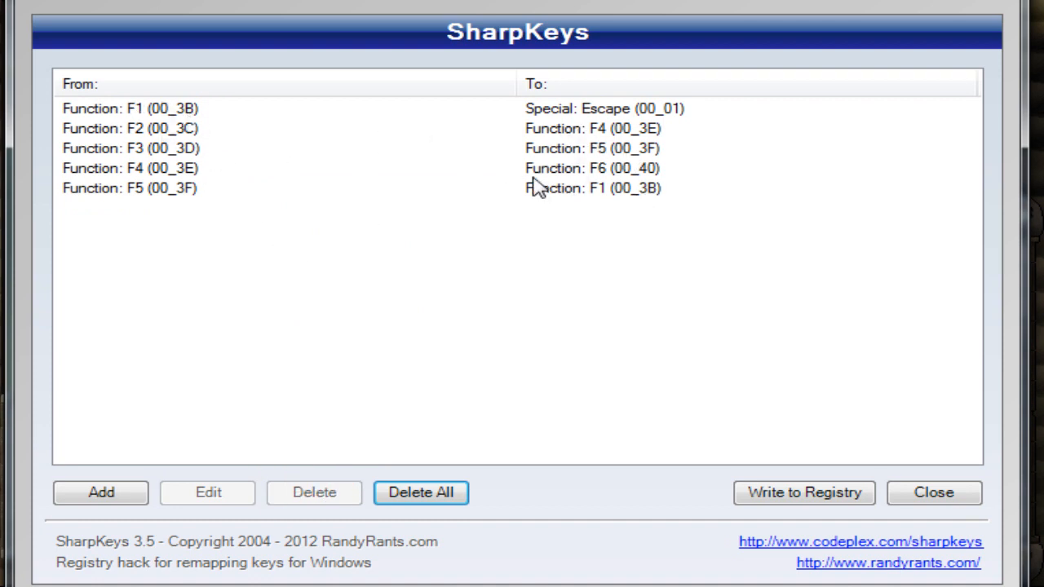
pyautogui.moveTo(571, 242)
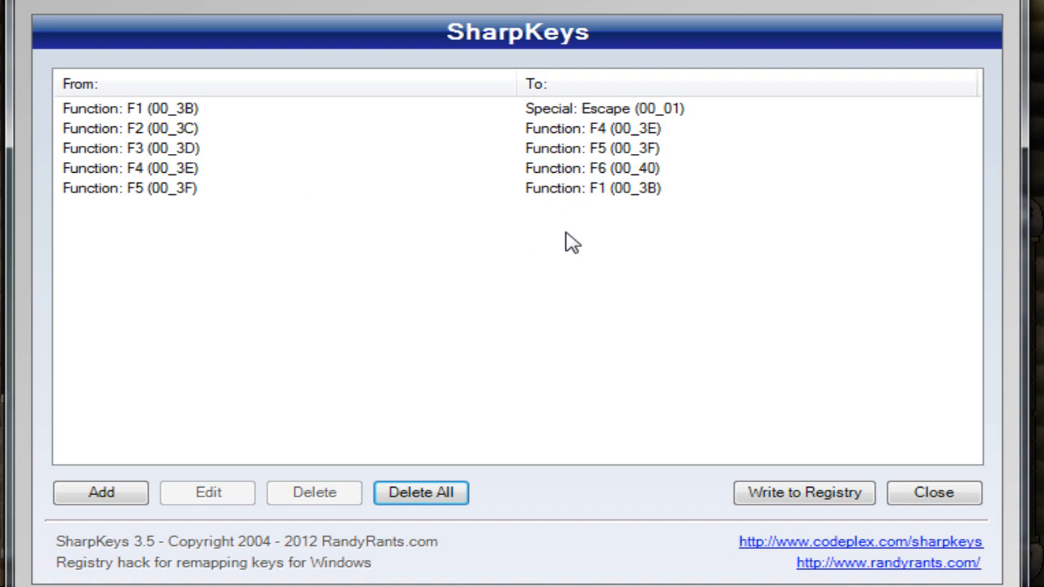
pyautogui.moveTo(571, 122)
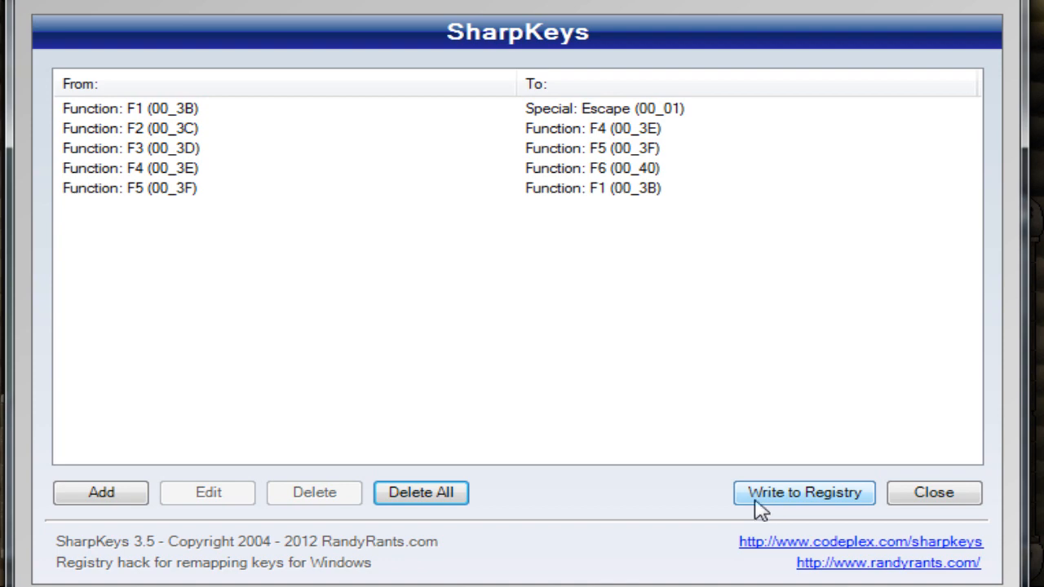
# Write the five function-key remappings to the registry and acknowledge the success message
pyautogui.click(803, 493)
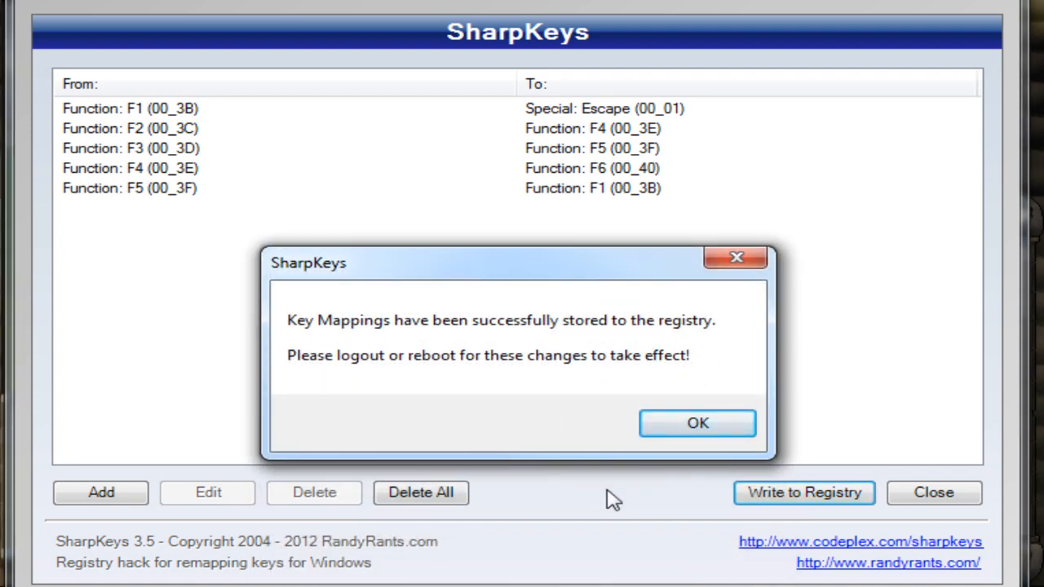
pyautogui.moveTo(461, 408)
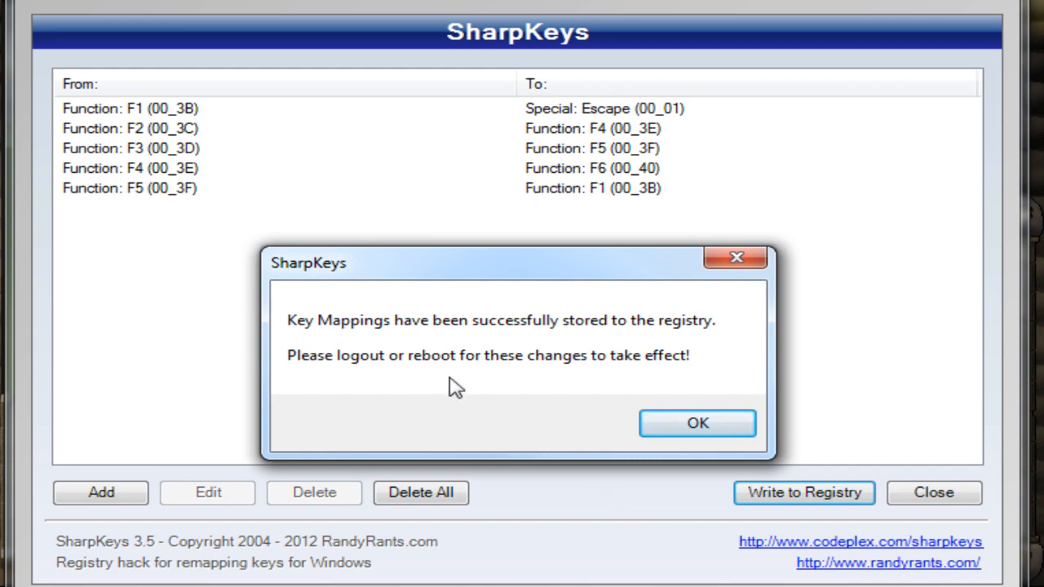
pyautogui.moveTo(465, 353)
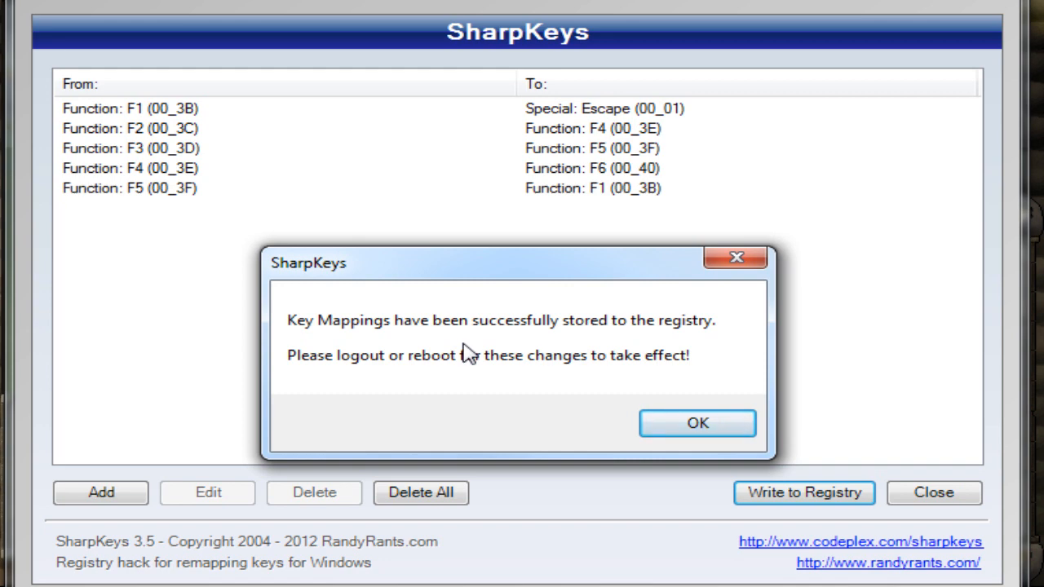
pyautogui.click(697, 422)
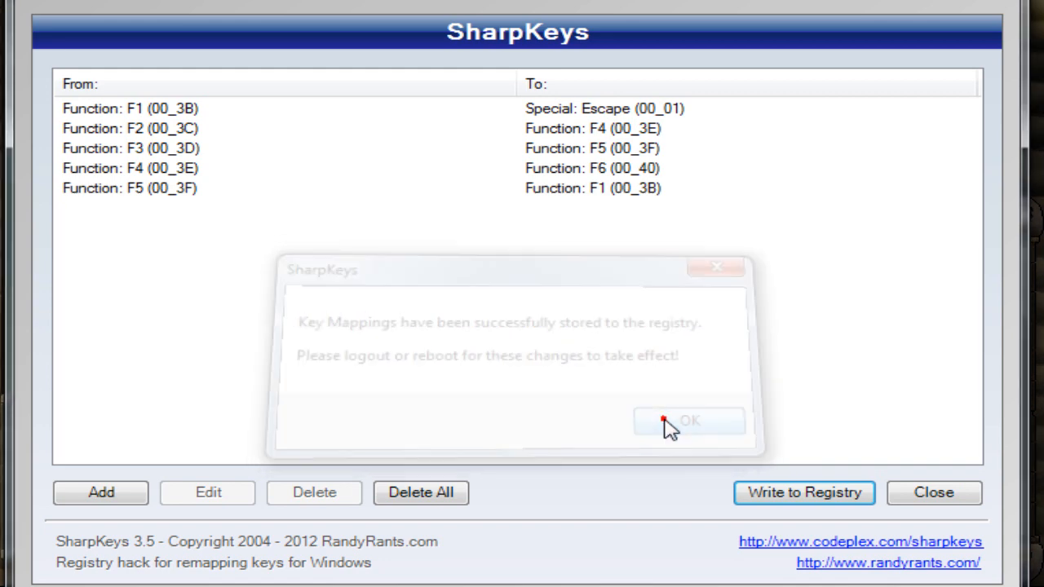
pyautogui.click(690, 421)
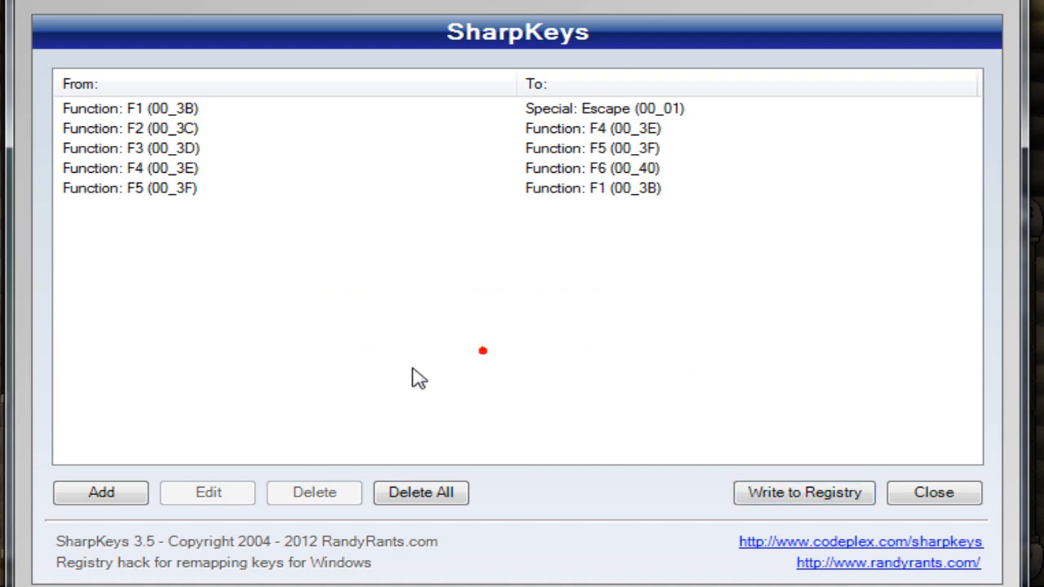
pyautogui.moveTo(383, 291)
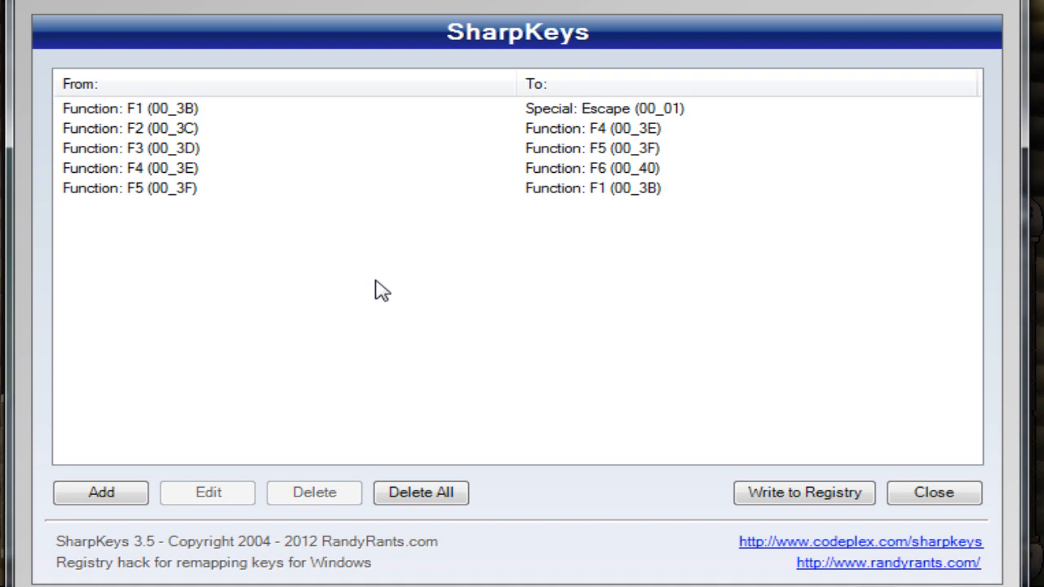
pyautogui.moveTo(173, 173)
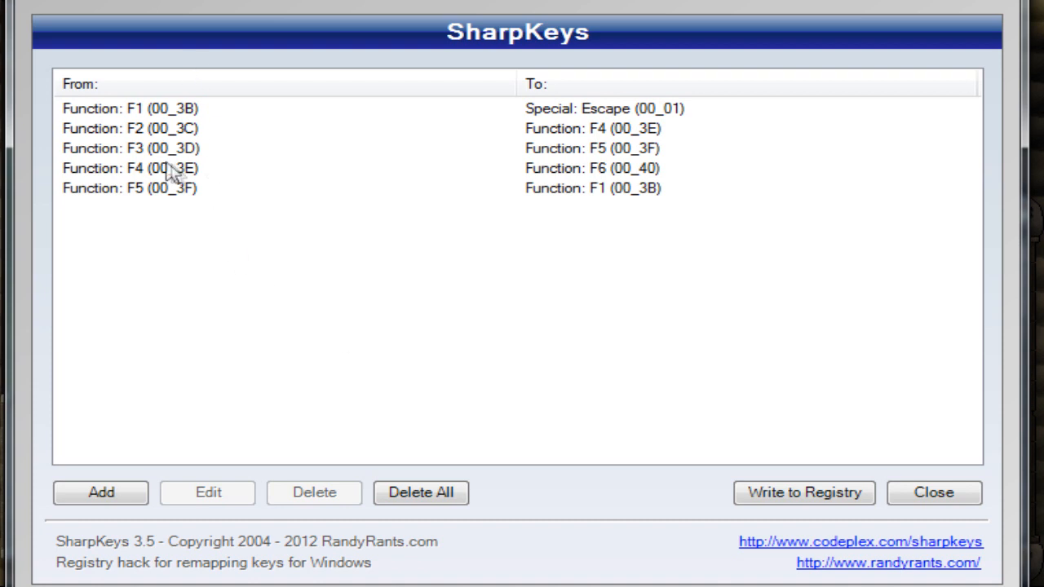
pyautogui.moveTo(384, 273)
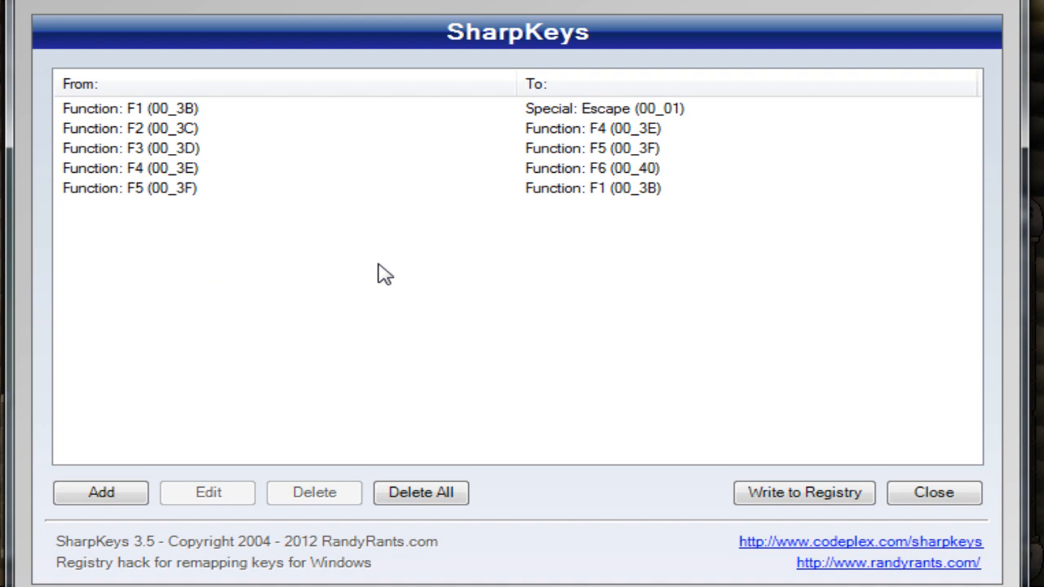
pyautogui.moveTo(204, 80)
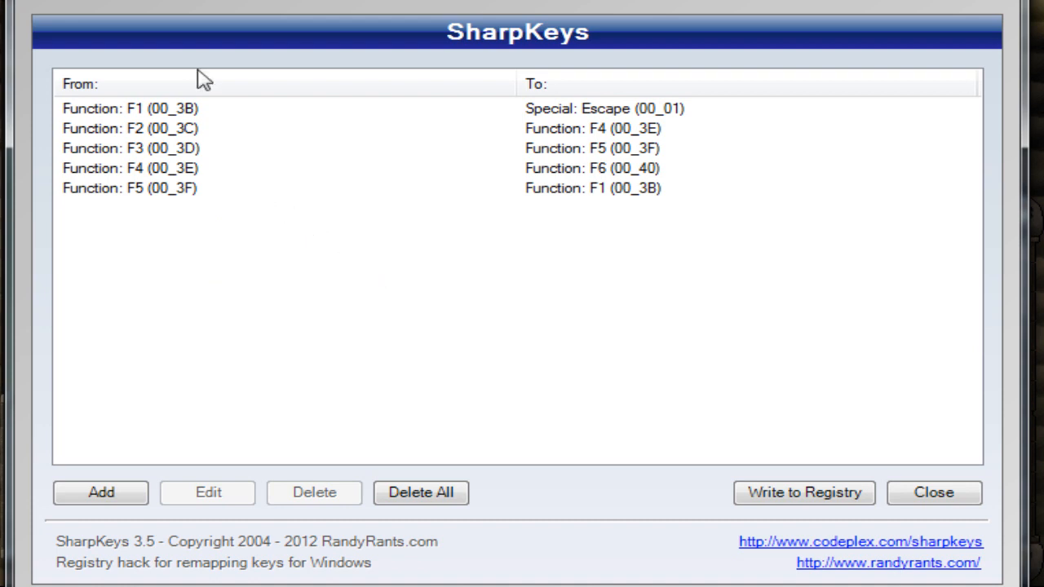
pyautogui.moveTo(313, 88)
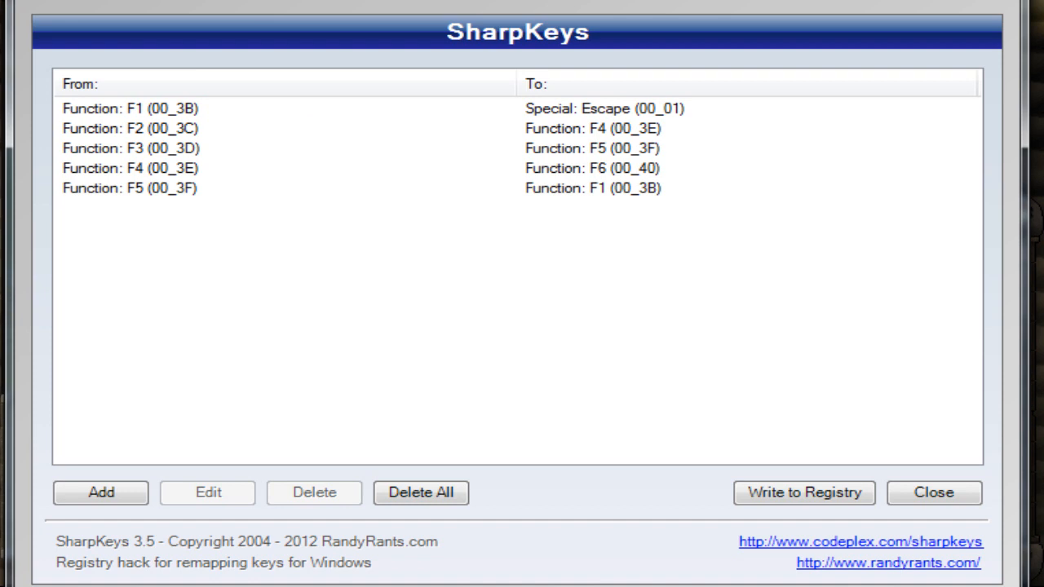
pyautogui.moveTo(245, 249)
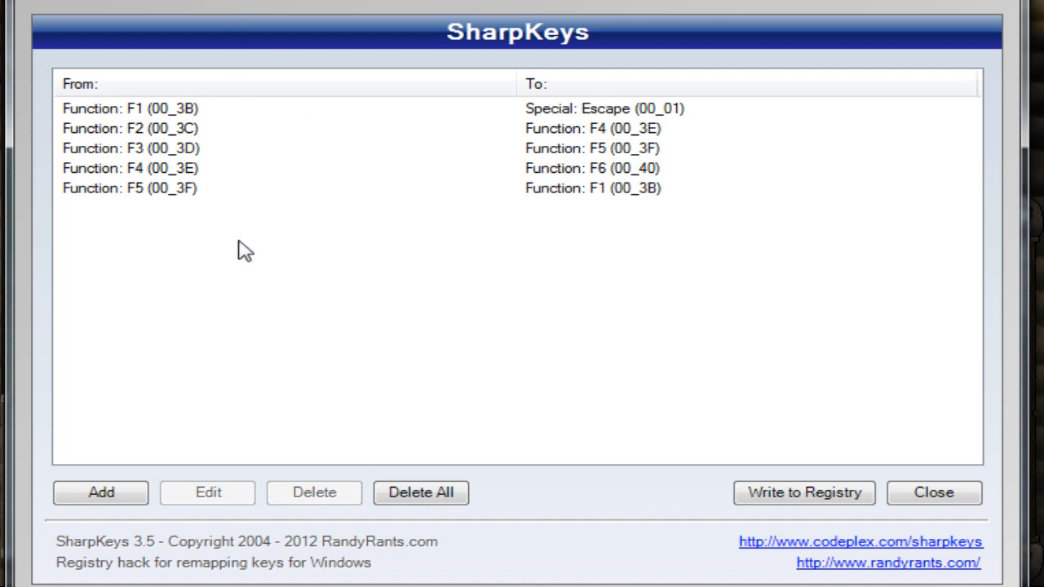
pyautogui.moveTo(147, 151)
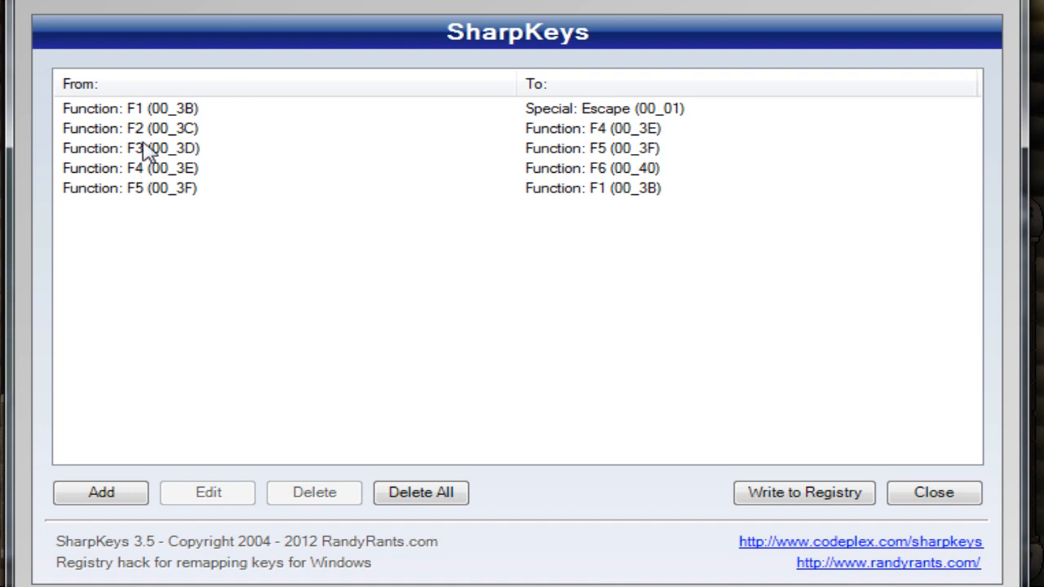
pyautogui.moveTo(608, 155)
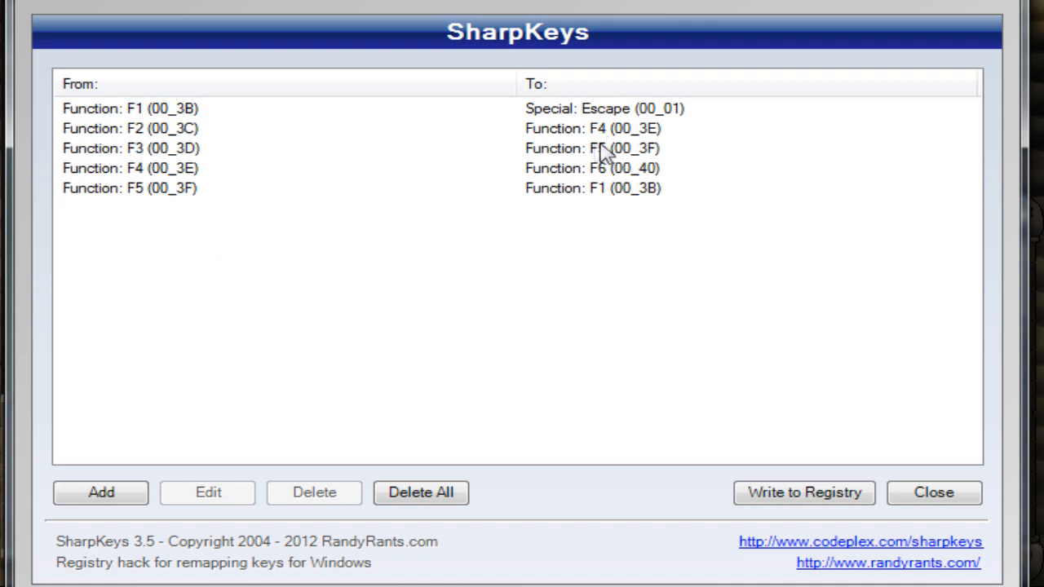
pyautogui.moveTo(566, 230)
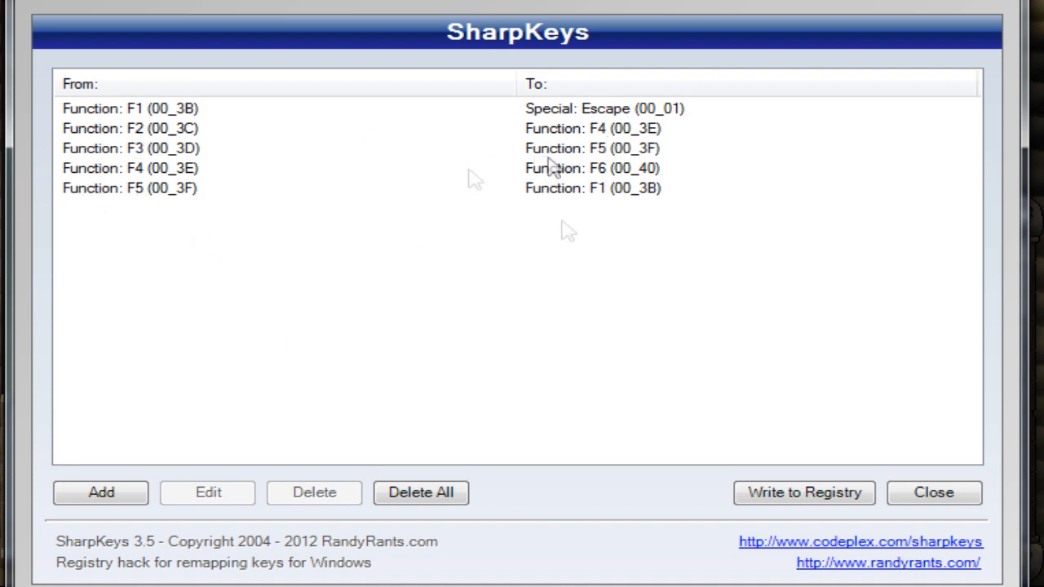
pyautogui.moveTo(585, 357)
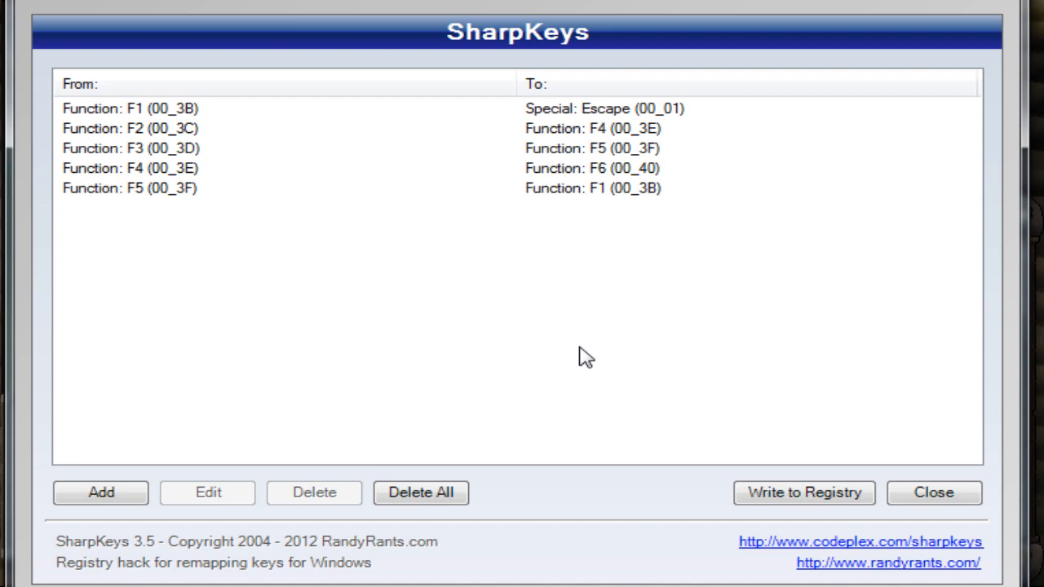